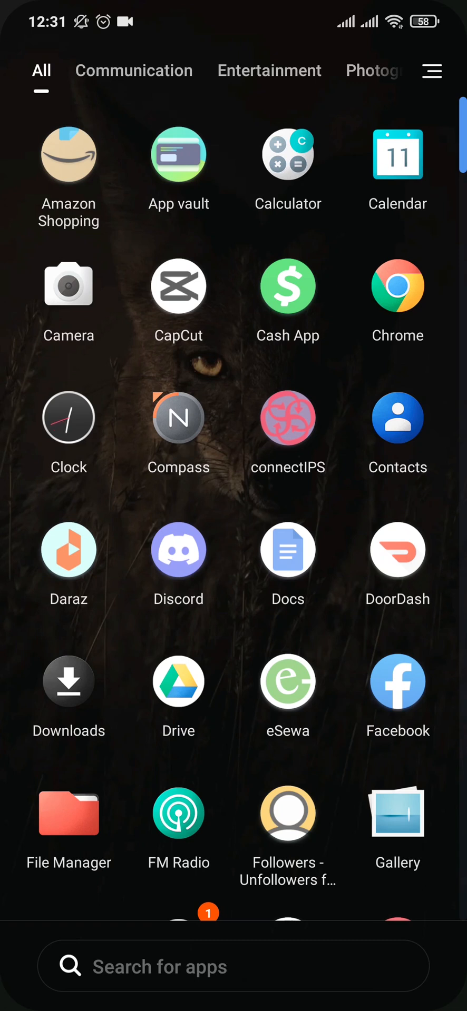
Launch Facebook from the app drawer to reach its home feed
left_click(397, 682)
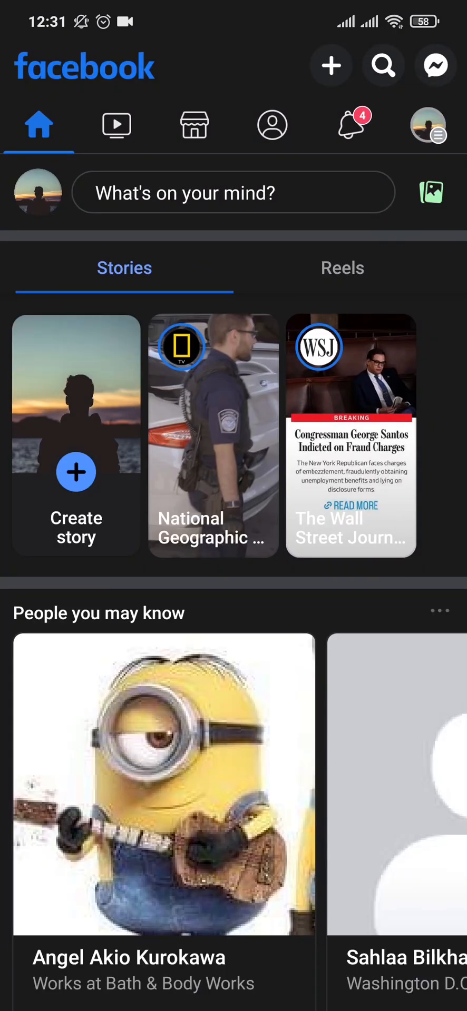
Go through Menu, Settings and Notification settings to the Marketplace notification preferences
left_click(426, 126)
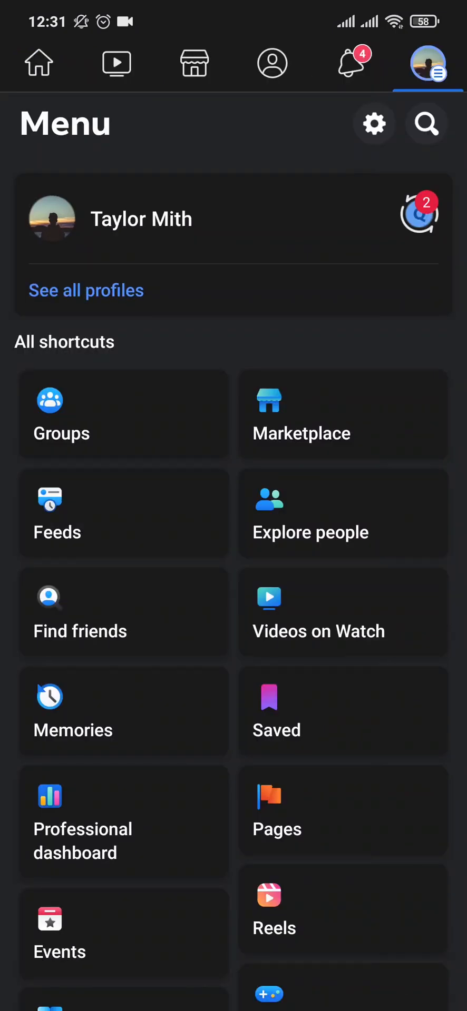
scroll("down", 3)
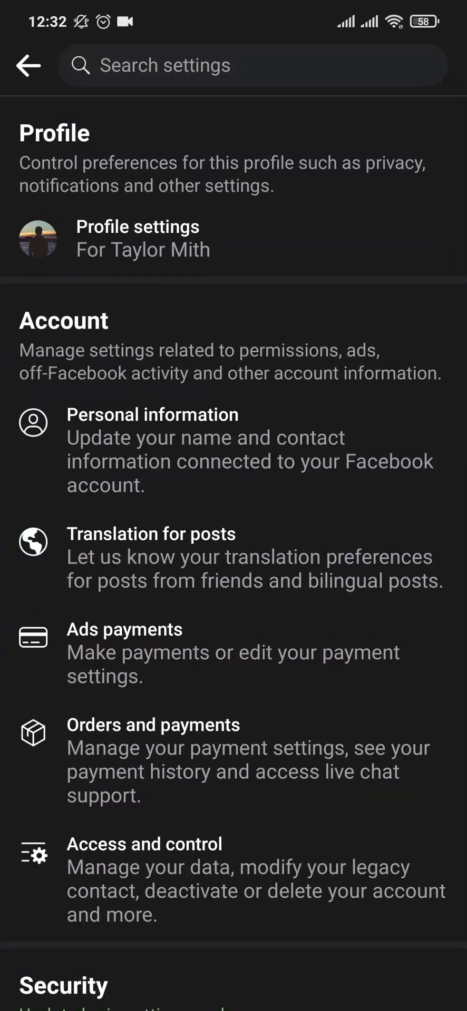
scroll("down", 3)
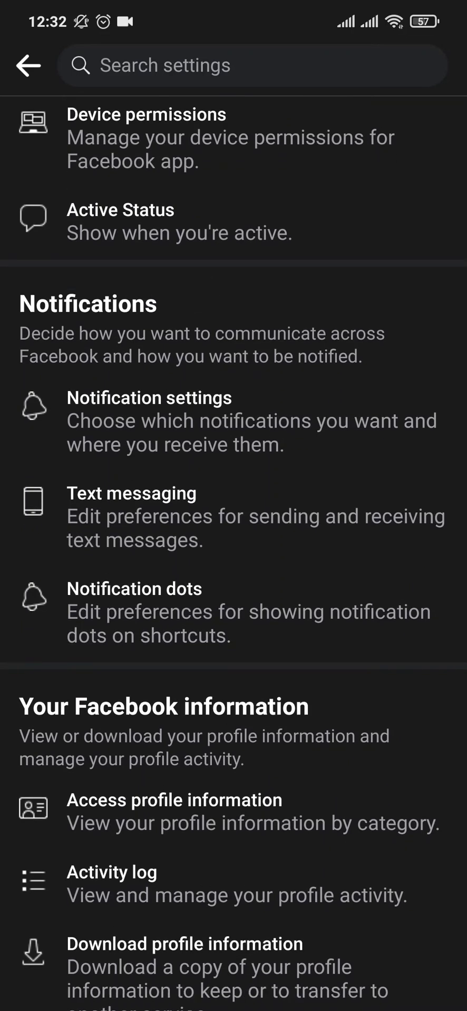
left_click(149, 420)
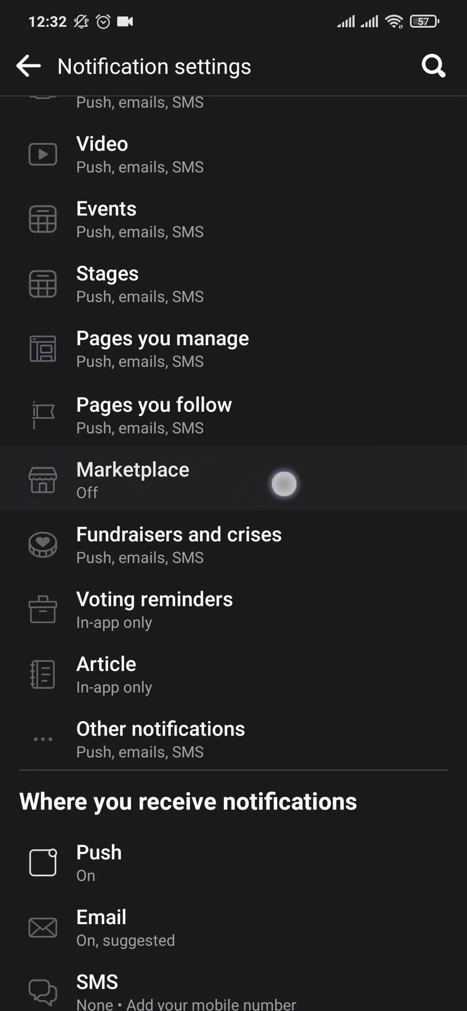
left_click(133, 479)
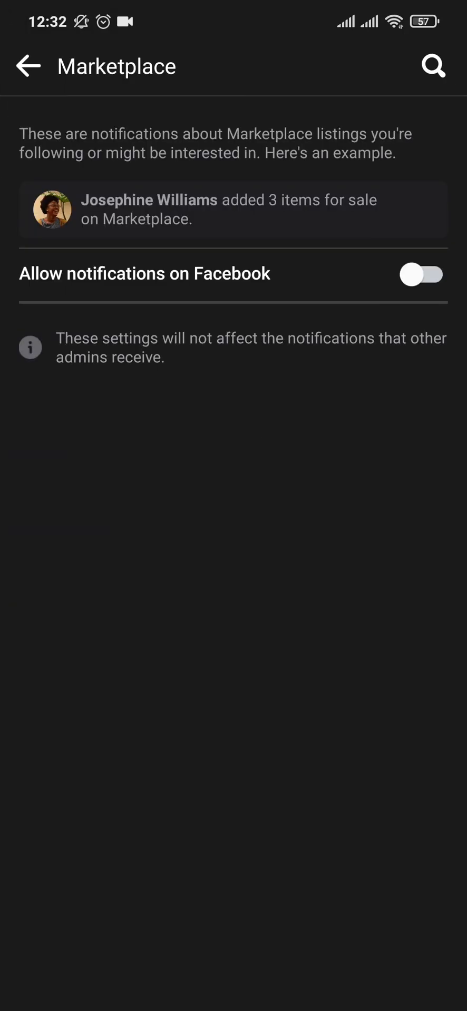
Enable Marketplace notifications, confirm push, email and SMS delivery, and return to the list
left_click(421, 274)
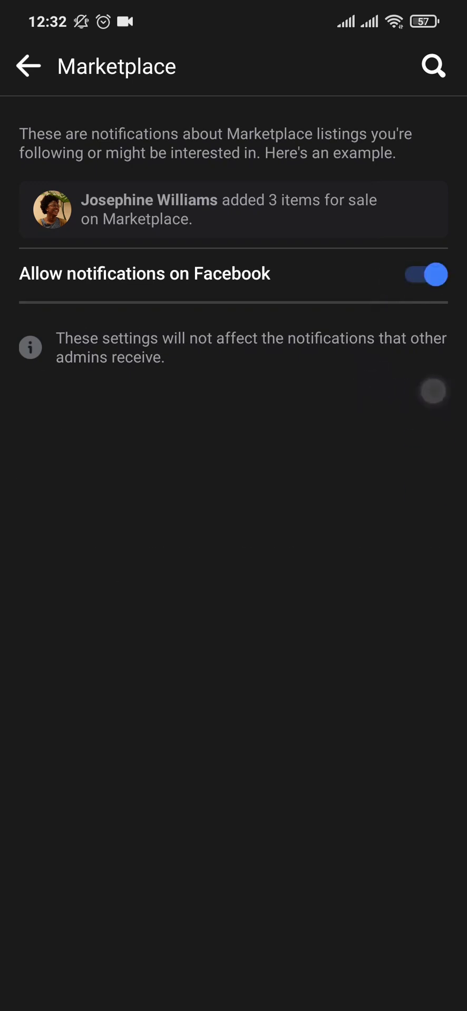
left_click(423, 275)
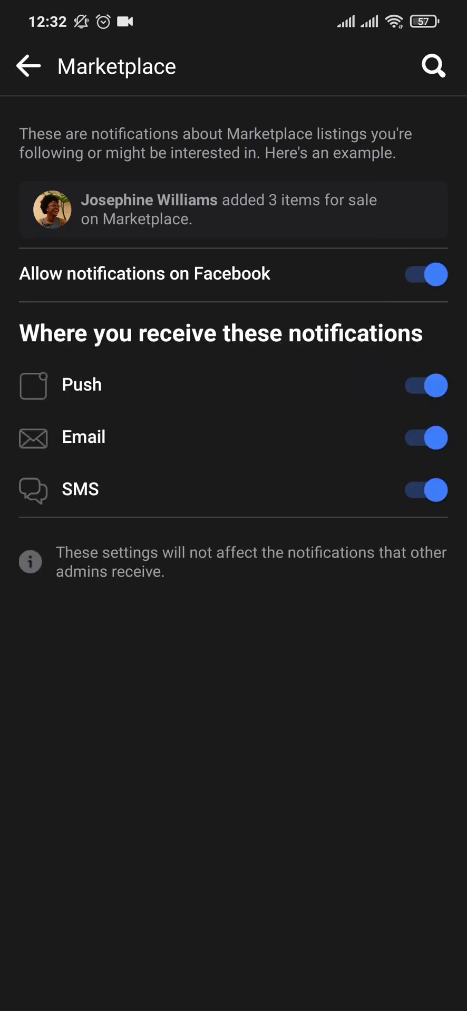
left_click(423, 385)
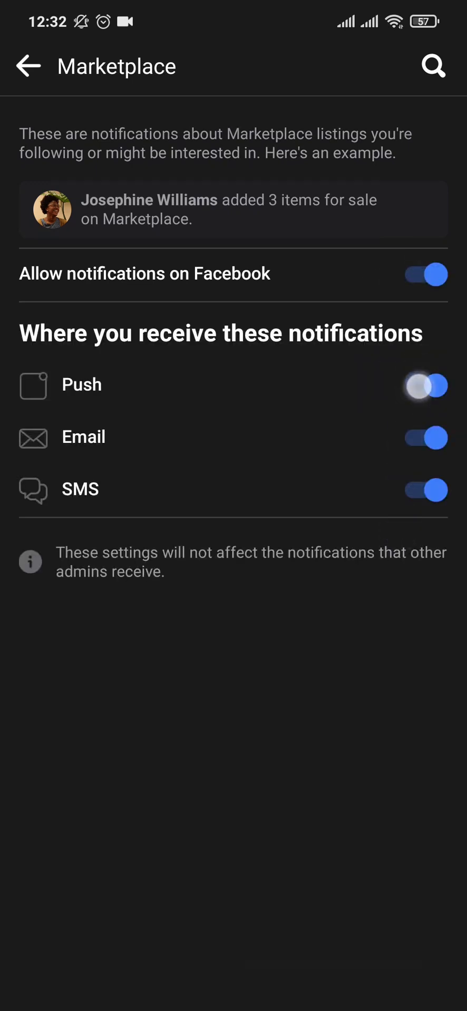
left_click(423, 385)
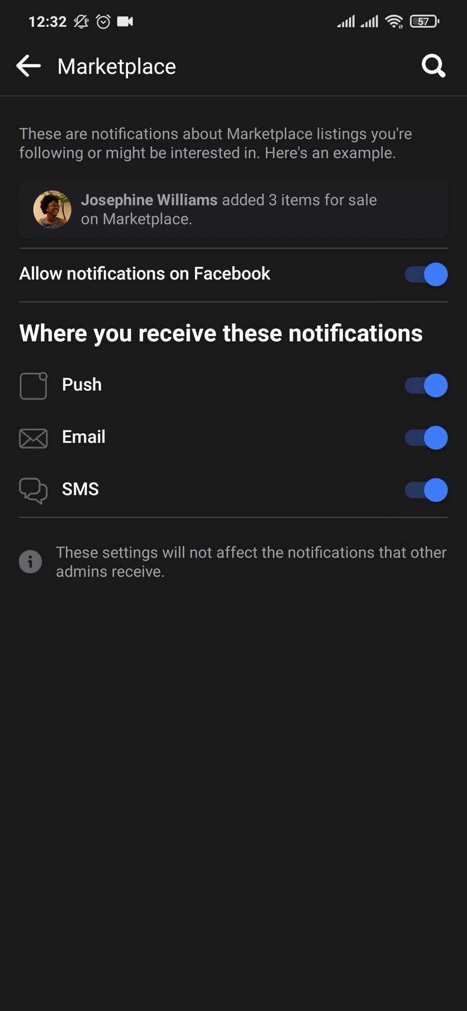
left_click(424, 437)
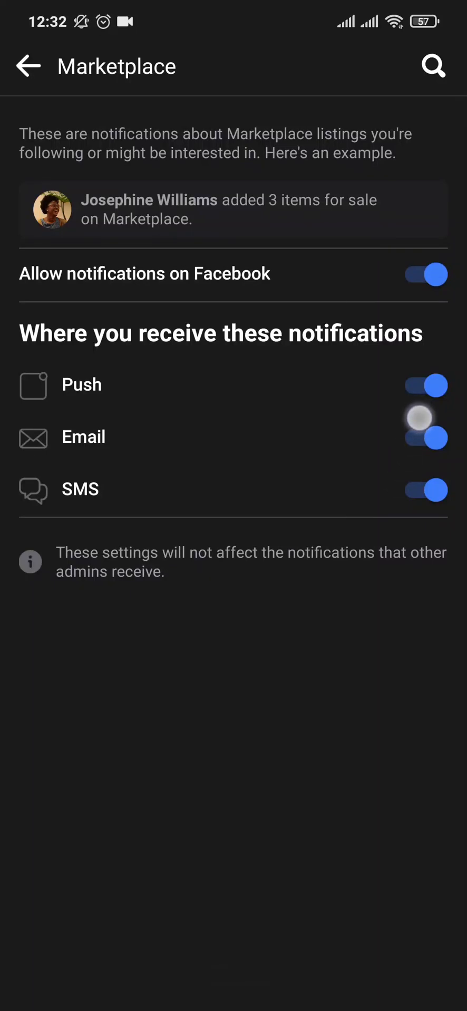
left_click(424, 437)
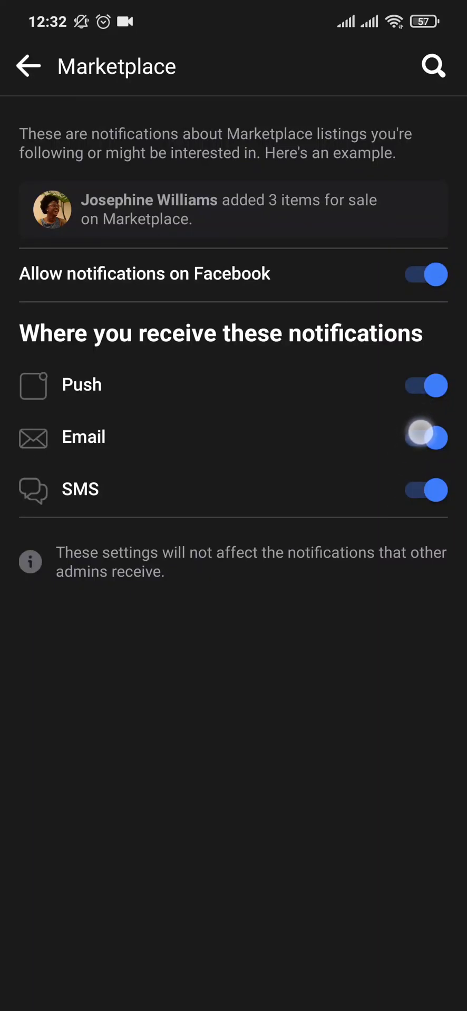
left_click(26, 66)
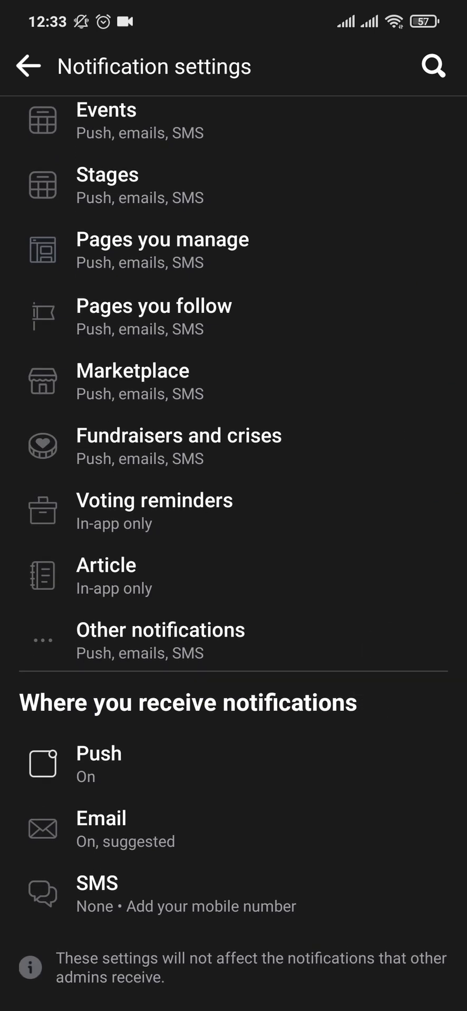
left_click(98, 753)
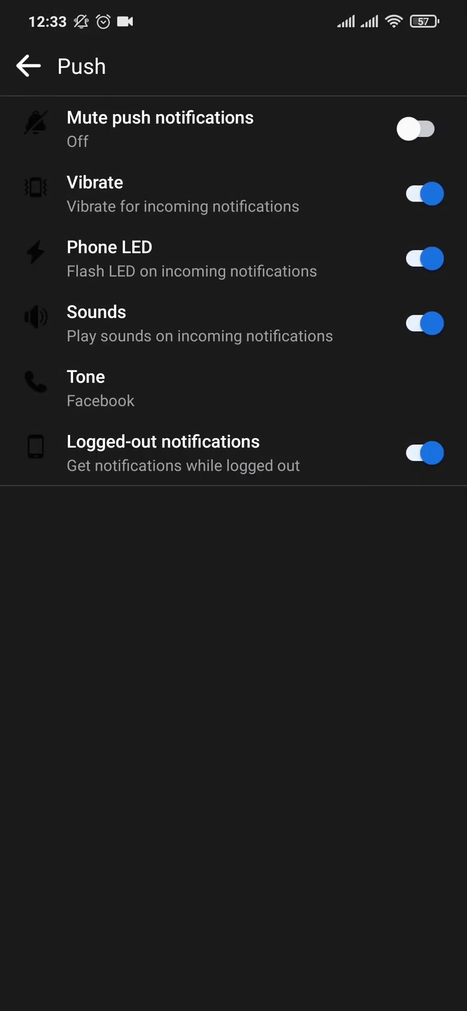
left_click(26, 66)
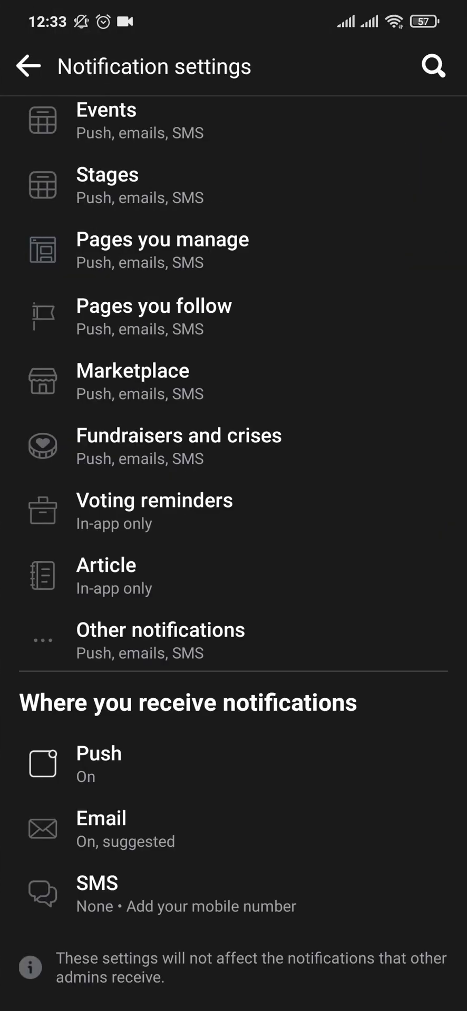